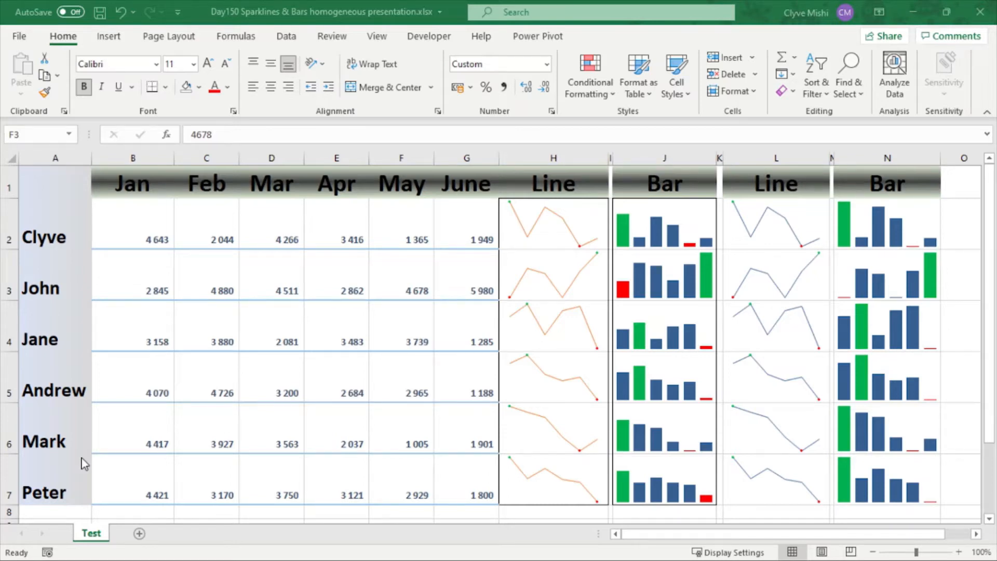
pyautogui.moveTo(878, 215)
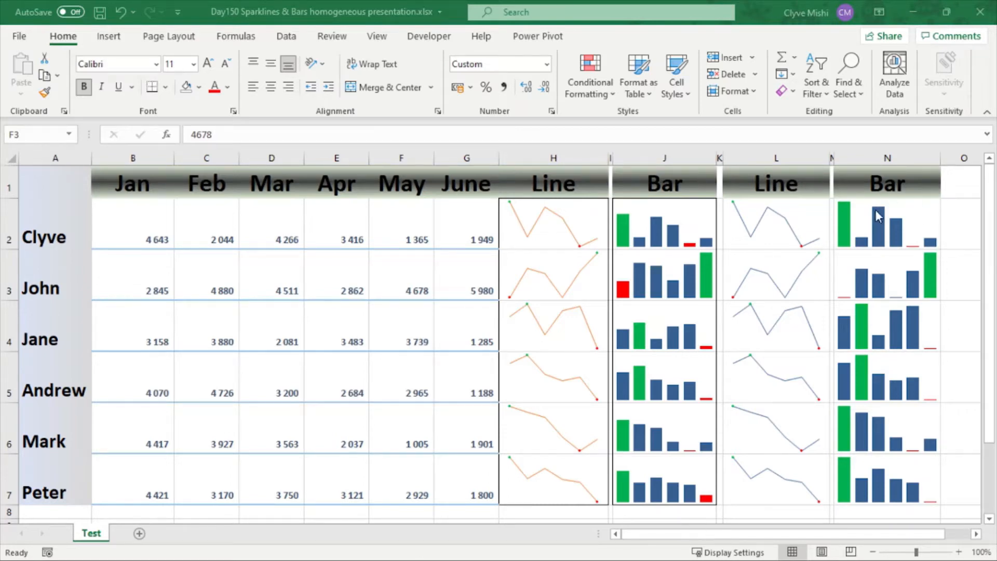
# Select the bar sparklines for Clyve, John, Jane and Mark, ending on the column N group.
pyautogui.click(886, 224)
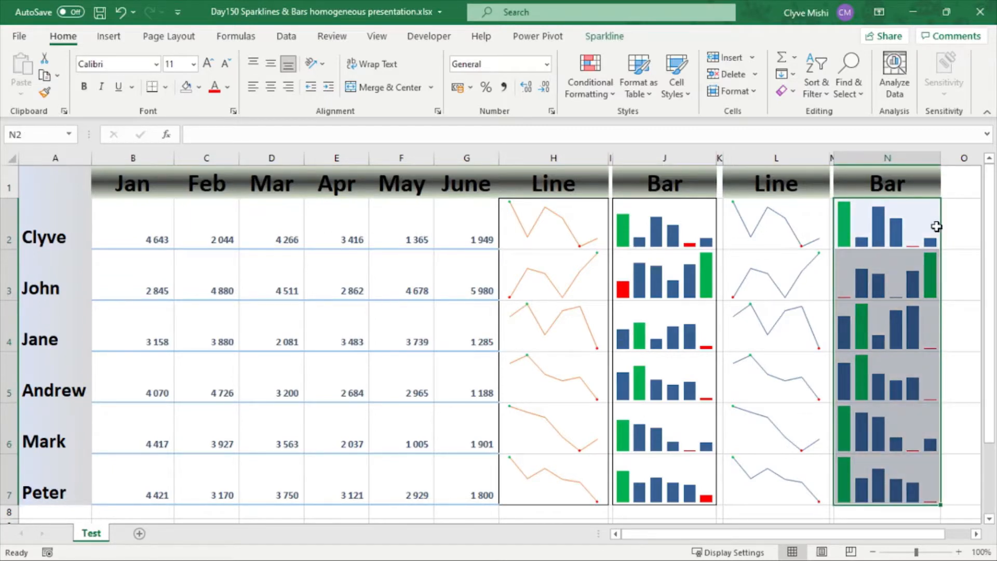
pyautogui.moveTo(874, 217)
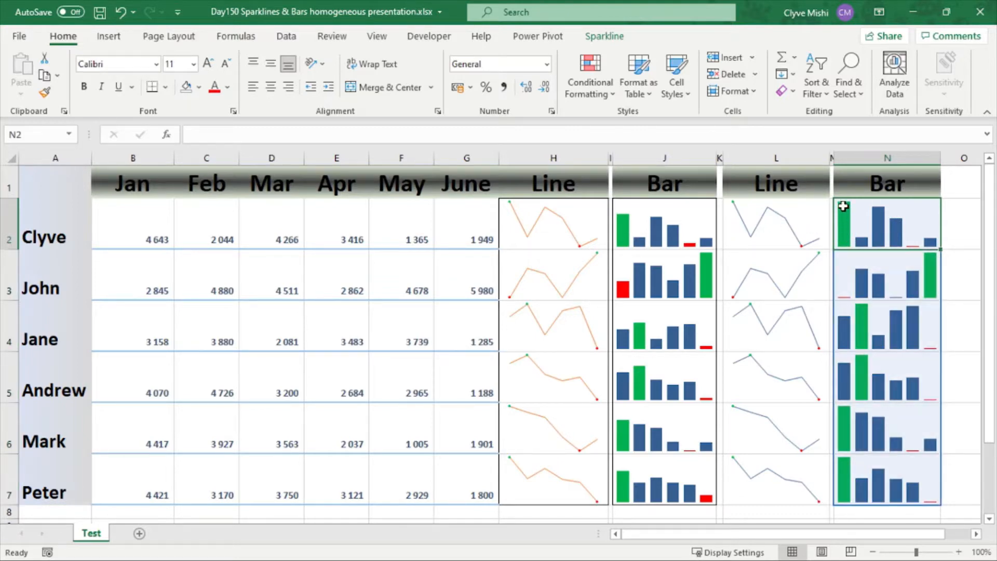
pyautogui.moveTo(164, 240)
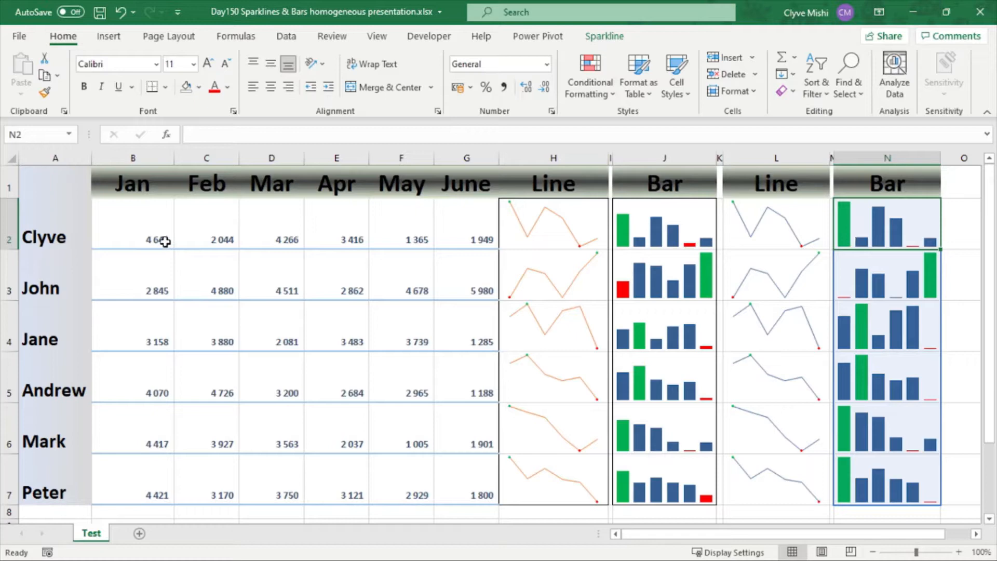
pyautogui.click(887, 275)
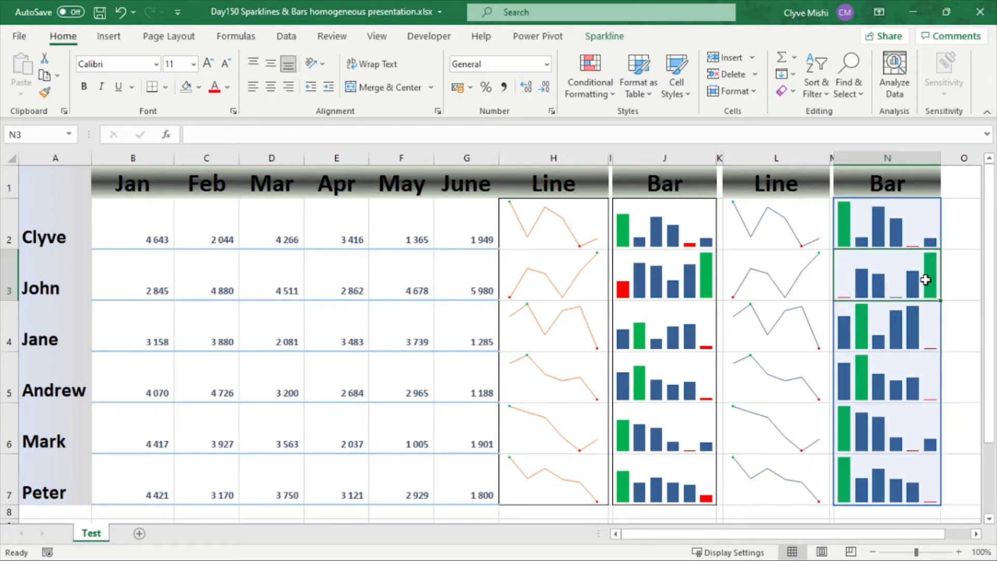
pyautogui.moveTo(907, 269)
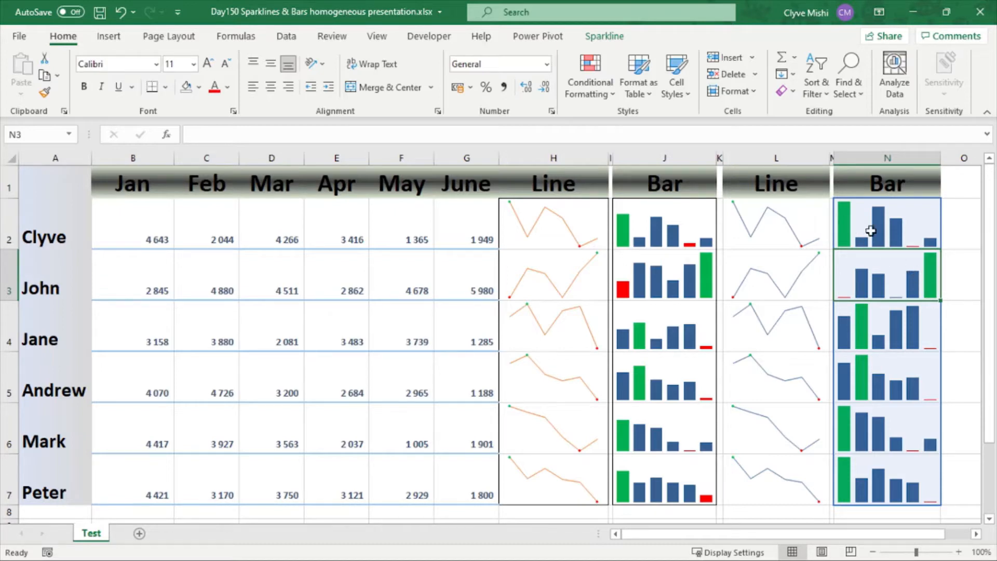
pyautogui.moveTo(858, 240)
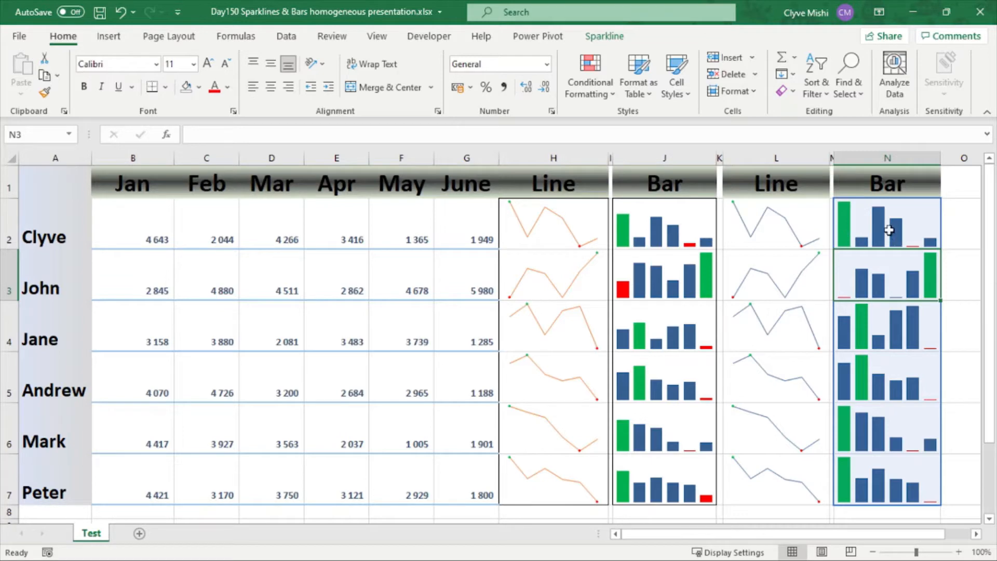
pyautogui.click(887, 326)
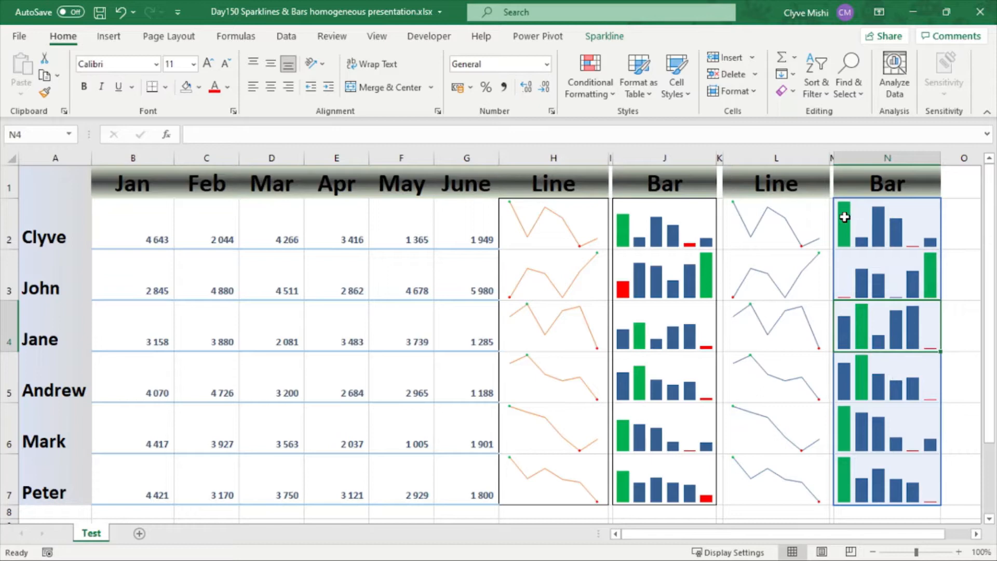
pyautogui.click(887, 222)
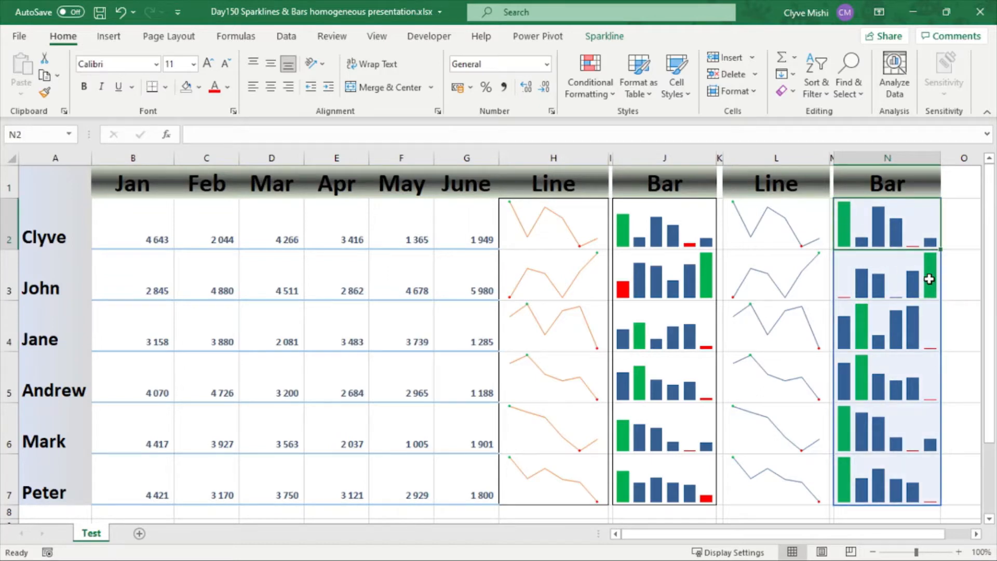
pyautogui.click(886, 275)
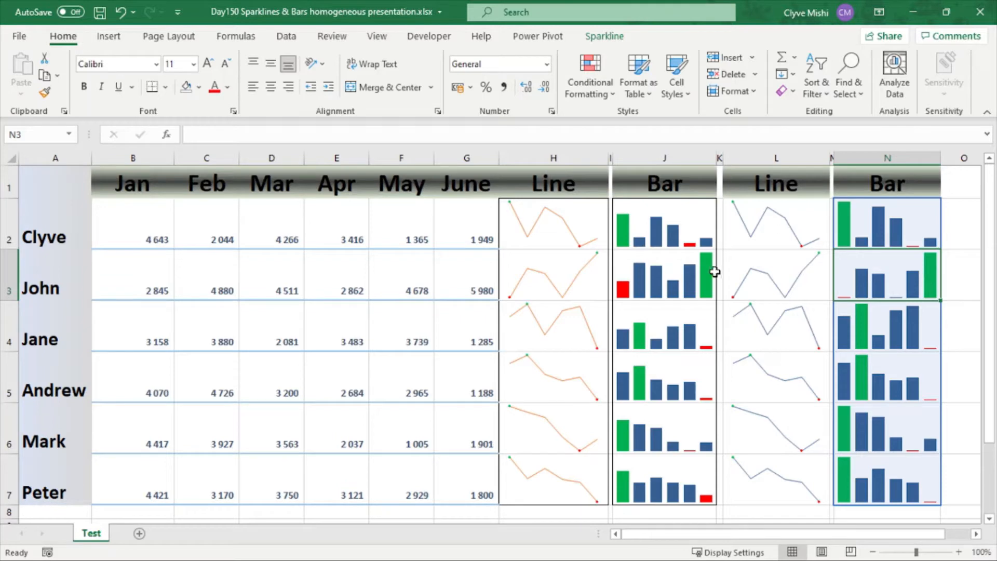
pyautogui.click(665, 276)
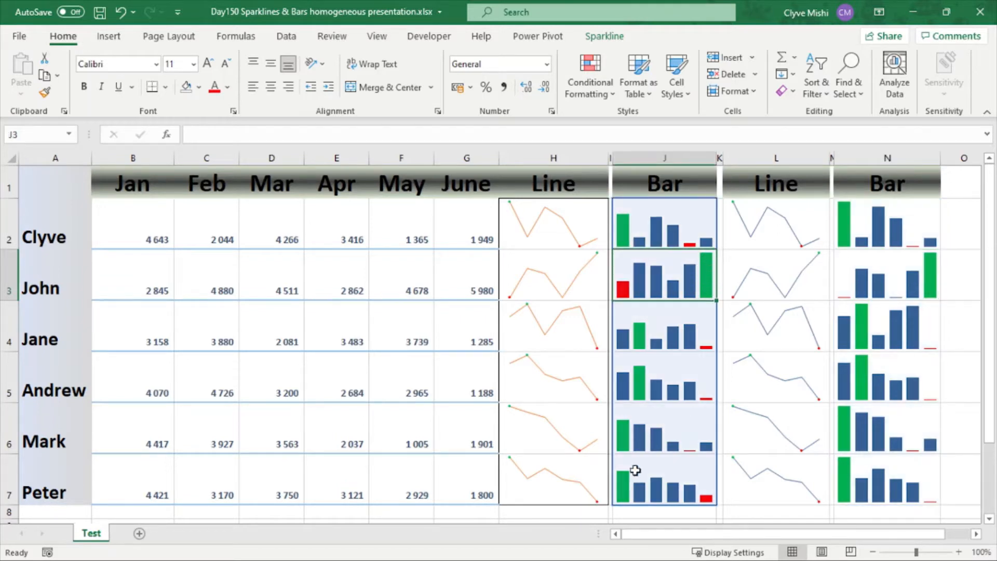
pyautogui.moveTo(718, 372)
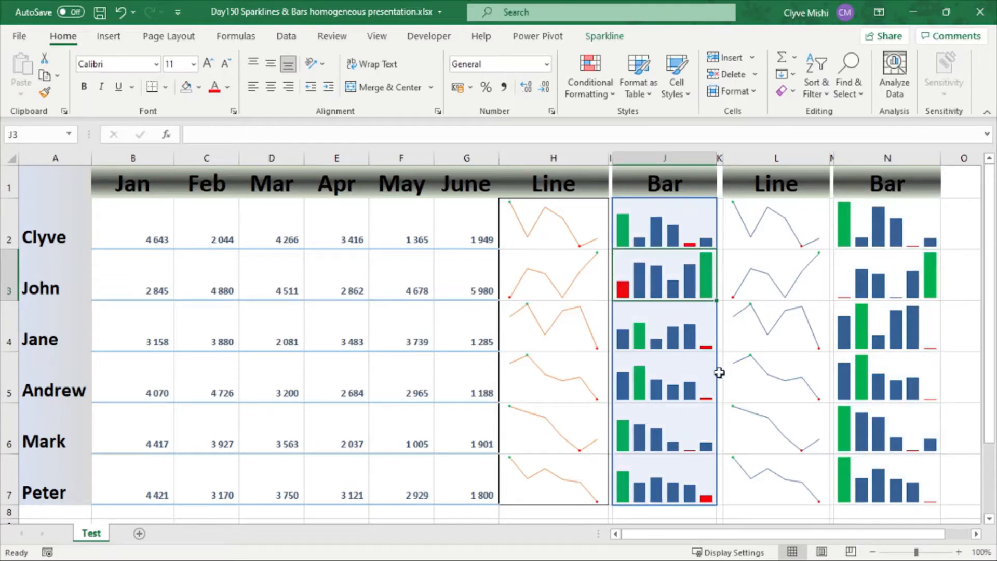
pyautogui.click(664, 428)
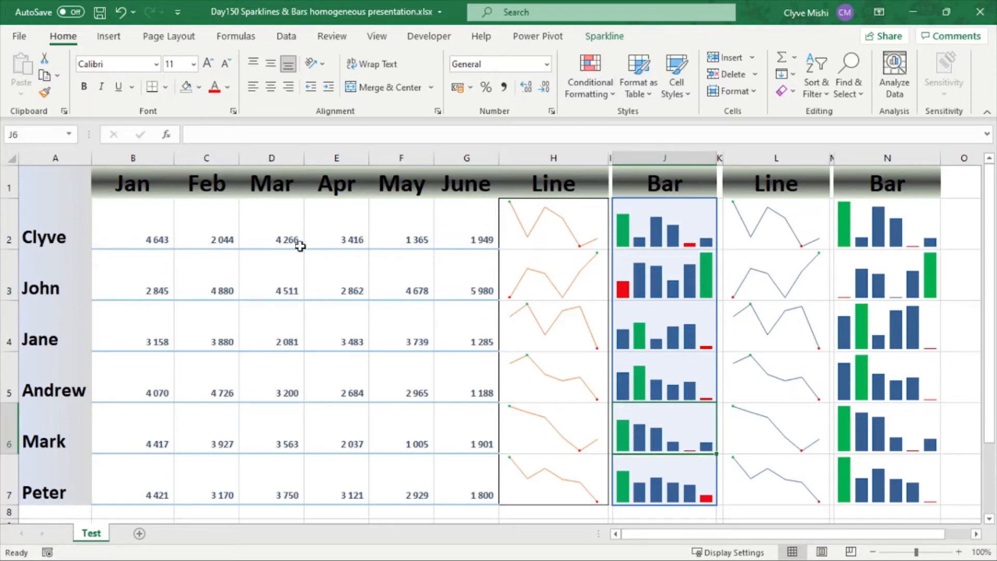
pyautogui.moveTo(164, 230)
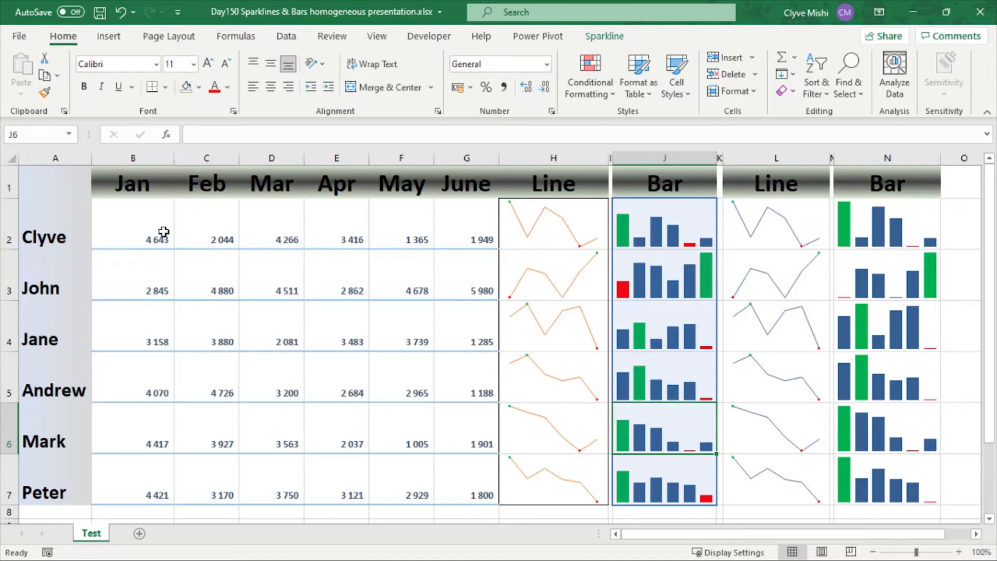
pyautogui.moveTo(872, 212)
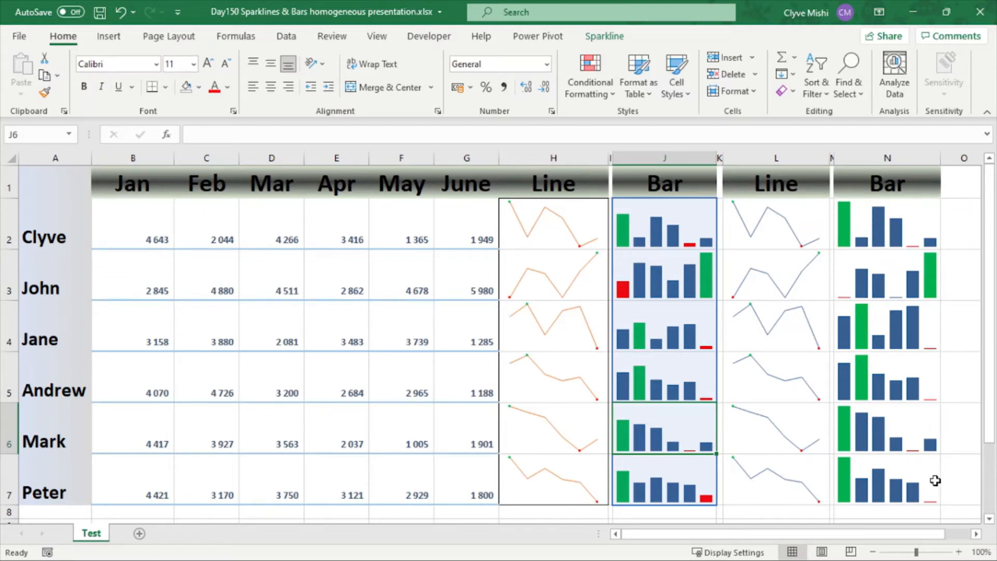
pyautogui.click(886, 480)
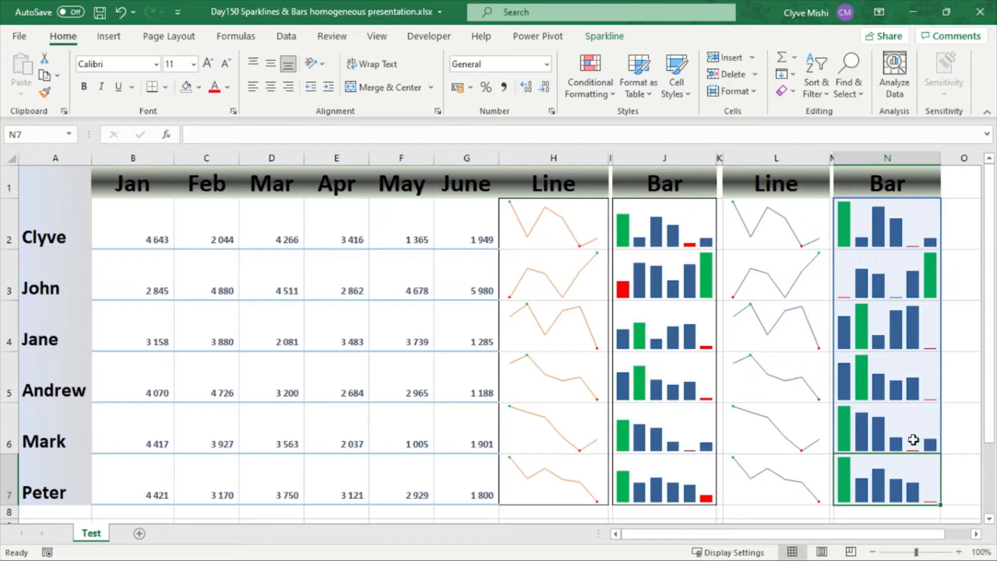
pyautogui.moveTo(926, 351)
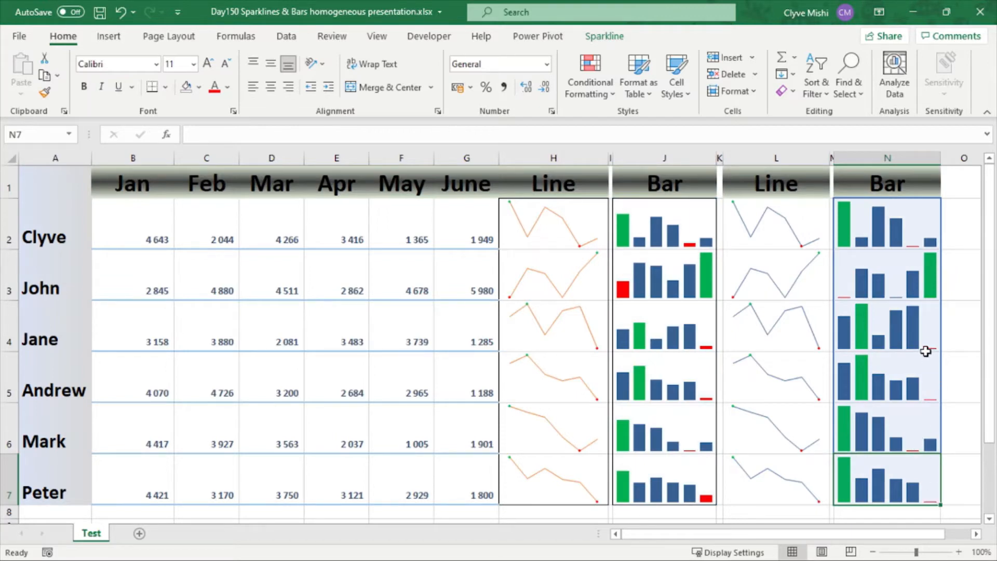
pyautogui.moveTo(925, 458)
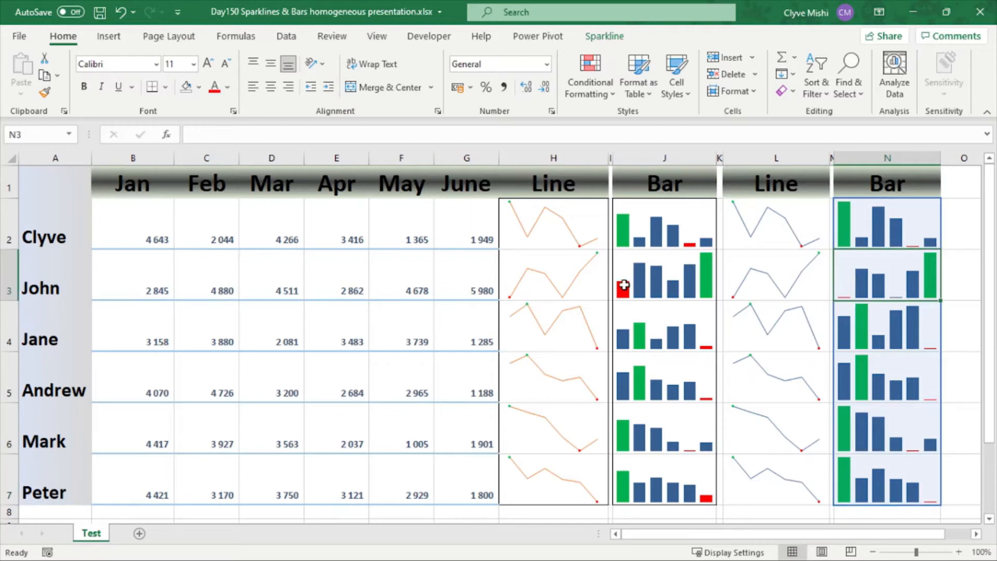
pyautogui.moveTo(875, 289)
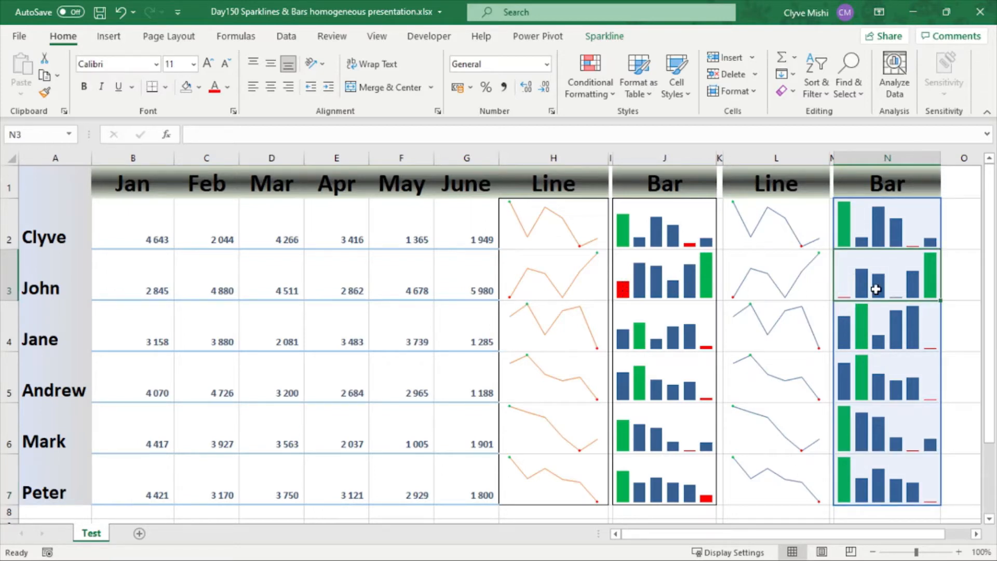
pyautogui.moveTo(633, 288)
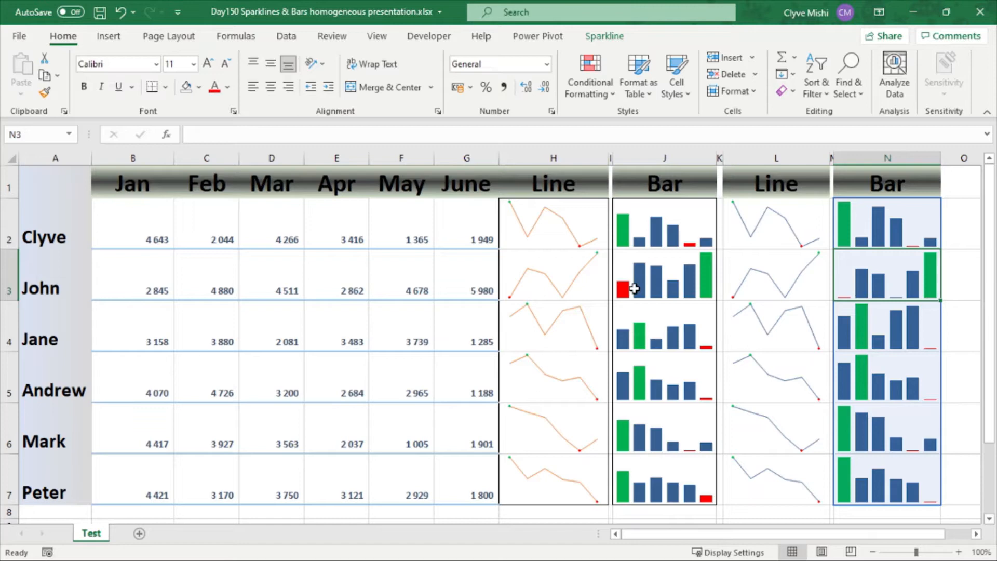
pyautogui.moveTo(872, 290)
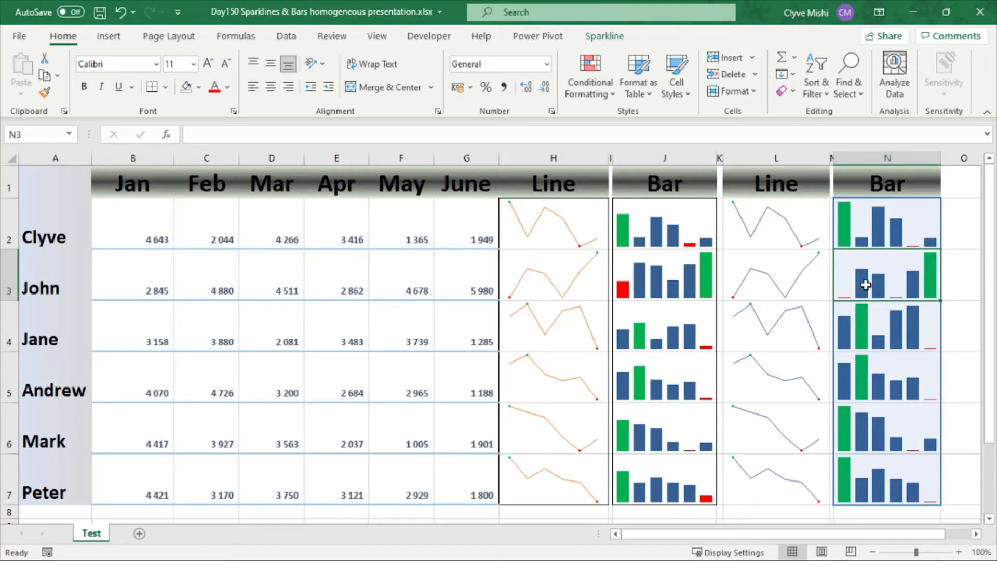
pyautogui.moveTo(868, 254)
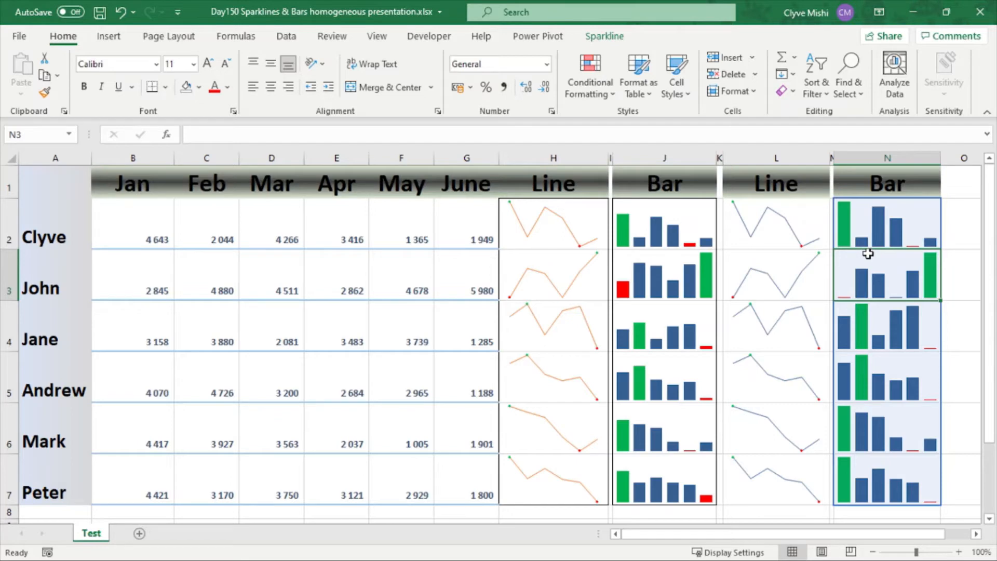
pyautogui.moveTo(747, 134)
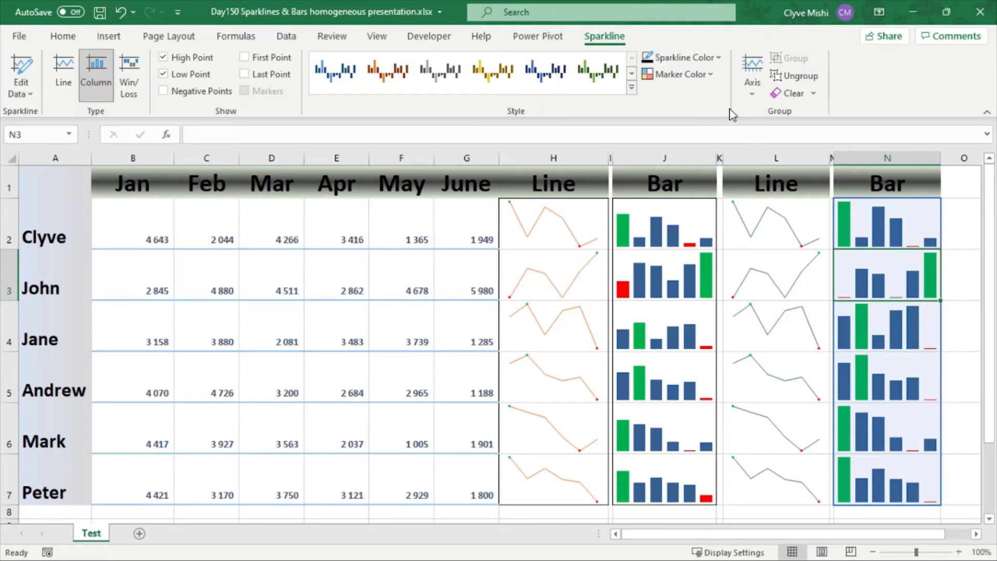
# Set the column N sparklines' vertical axis minimum to Same for All Sparklines.
pyautogui.click(751, 75)
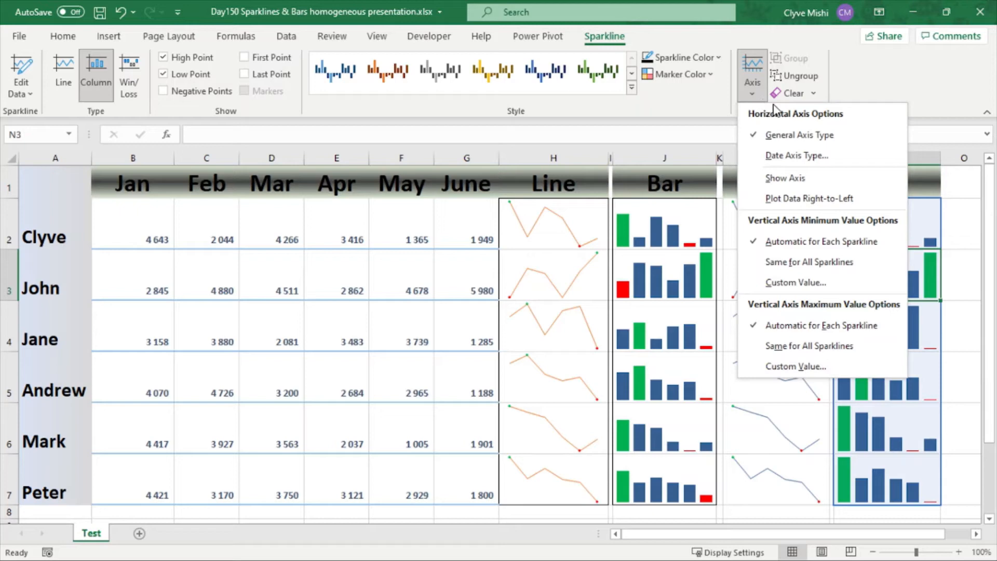
pyautogui.moveTo(808, 261)
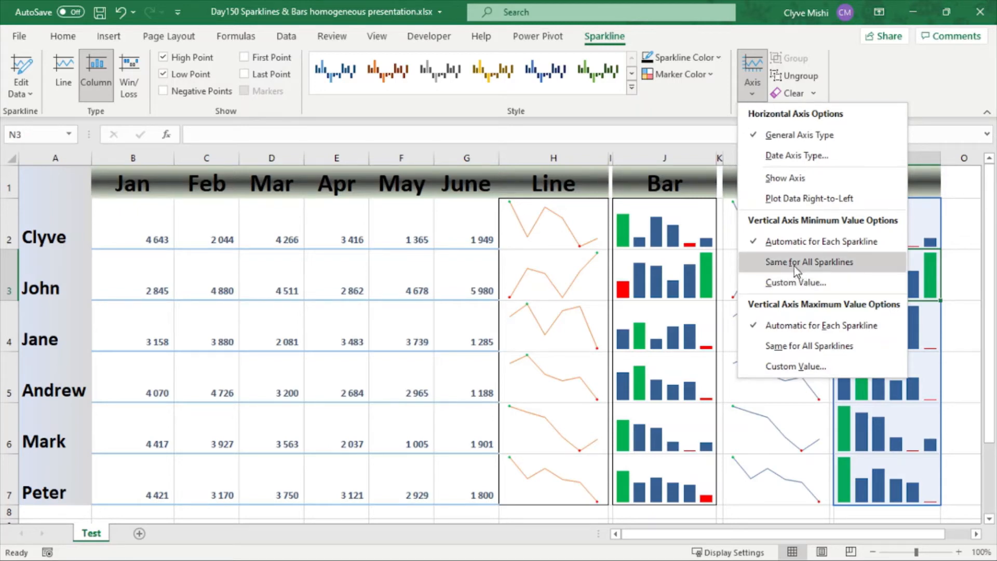
pyautogui.moveTo(809, 261)
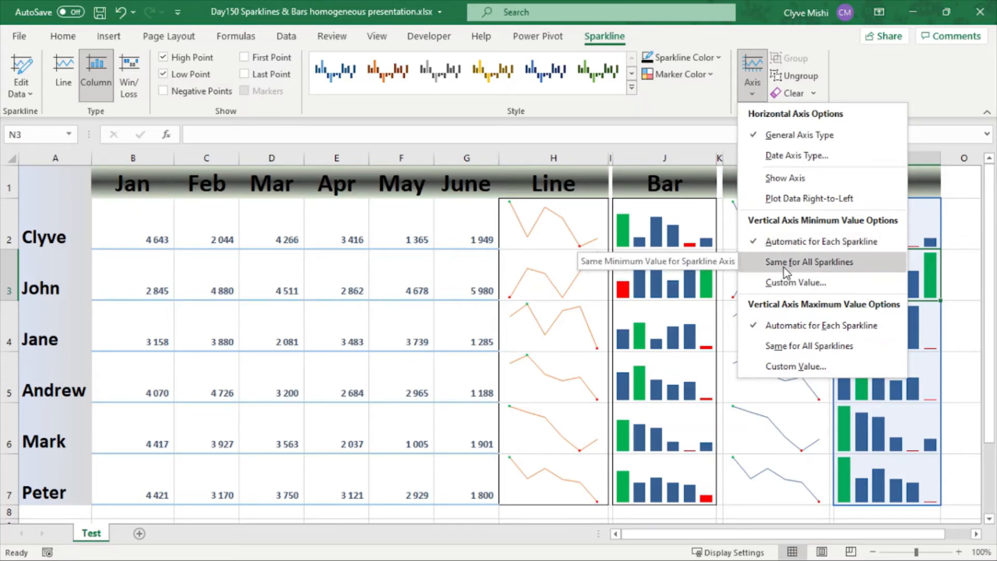
pyautogui.moveTo(813, 270)
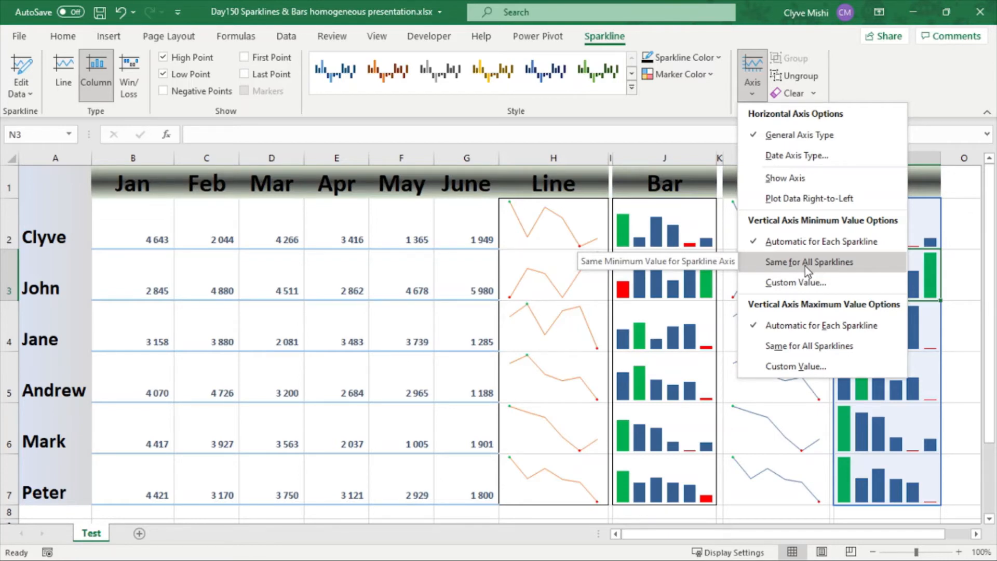
pyautogui.click(809, 261)
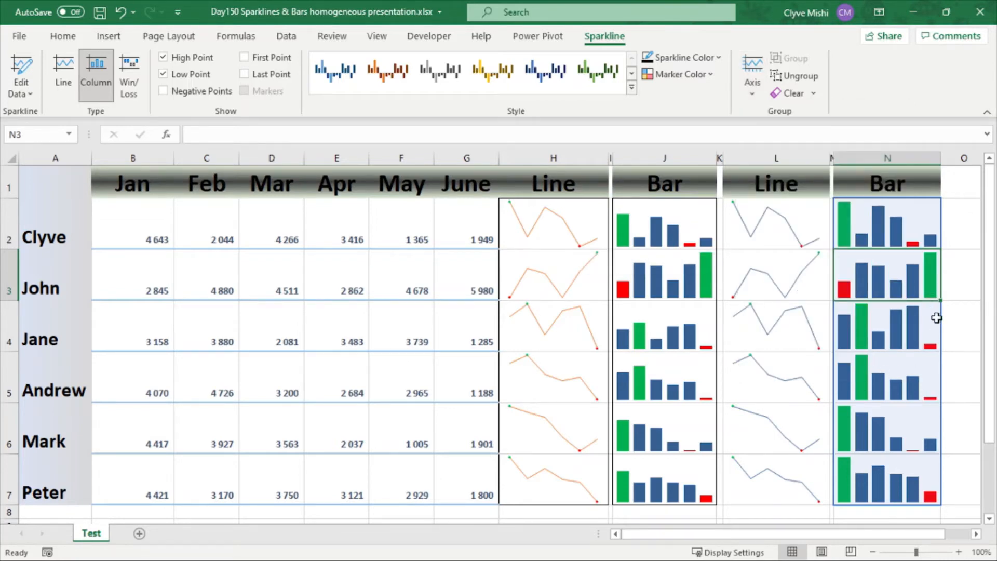
pyautogui.moveTo(897, 282)
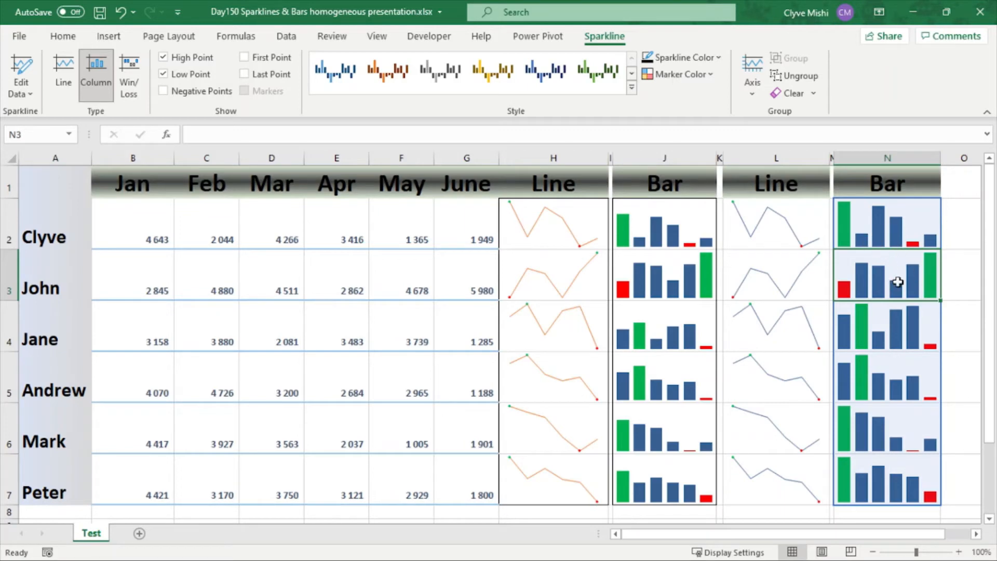
pyautogui.moveTo(929, 390)
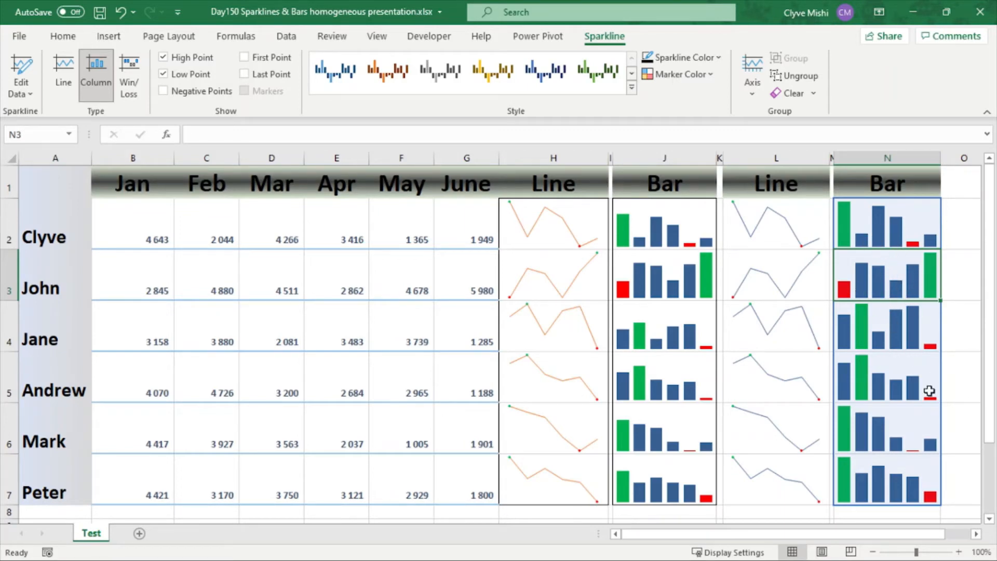
pyautogui.moveTo(796, 216)
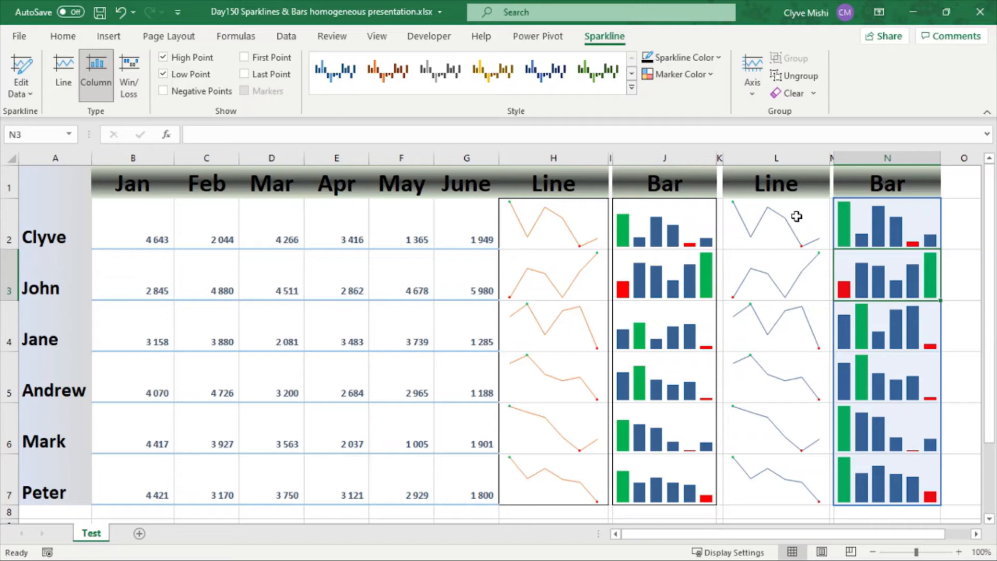
pyautogui.click(751, 70)
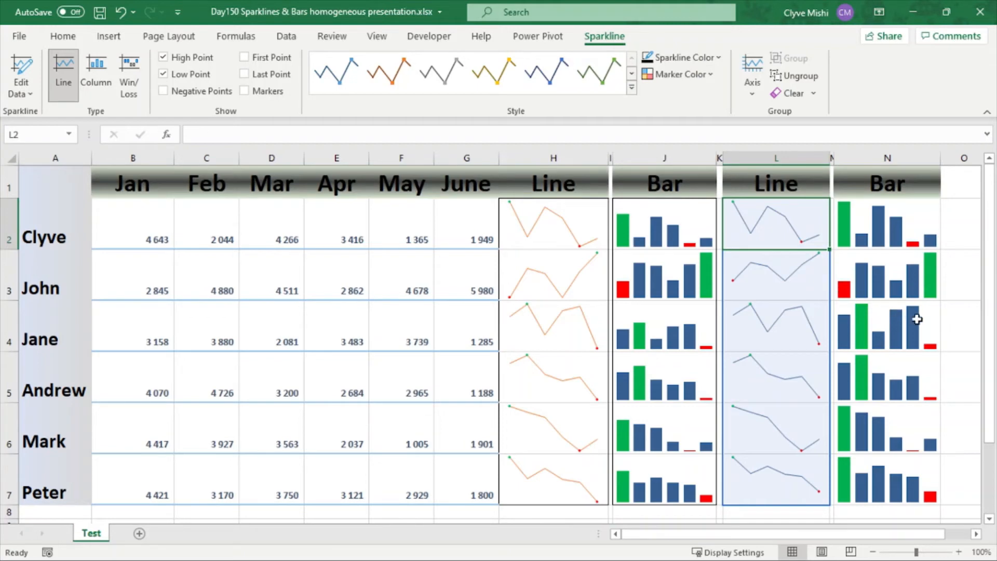
pyautogui.moveTo(779, 293)
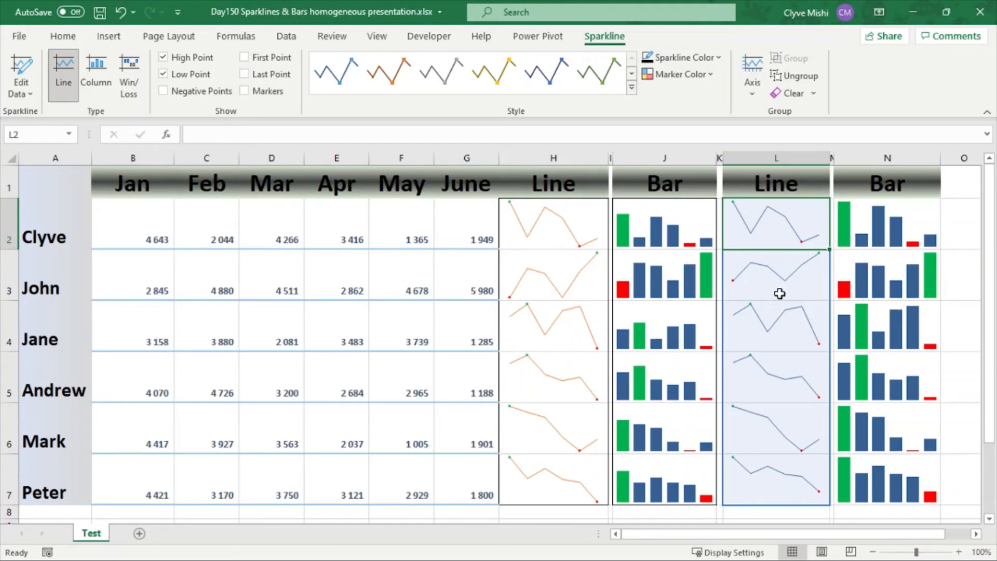
pyautogui.moveTo(852, 288)
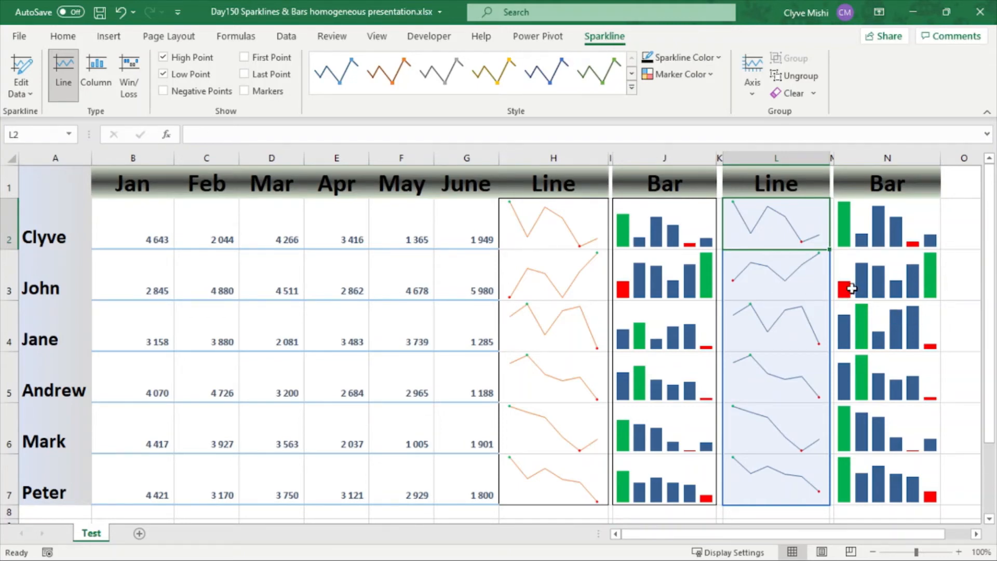
pyautogui.moveTo(861, 264)
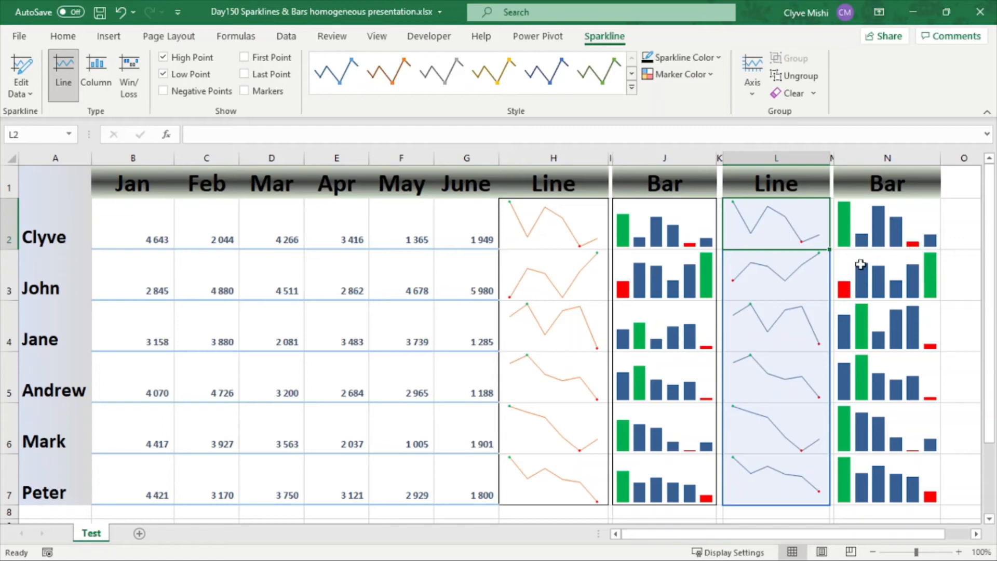
pyautogui.click(96, 72)
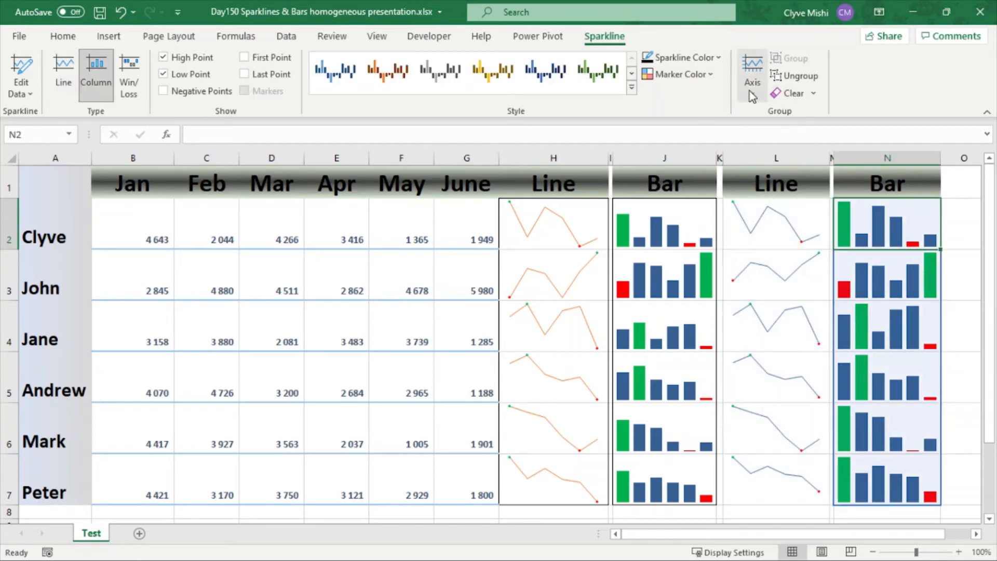
# Set the column N sparklines' vertical axis maximum to Same for All Sparklines.
pyautogui.click(752, 69)
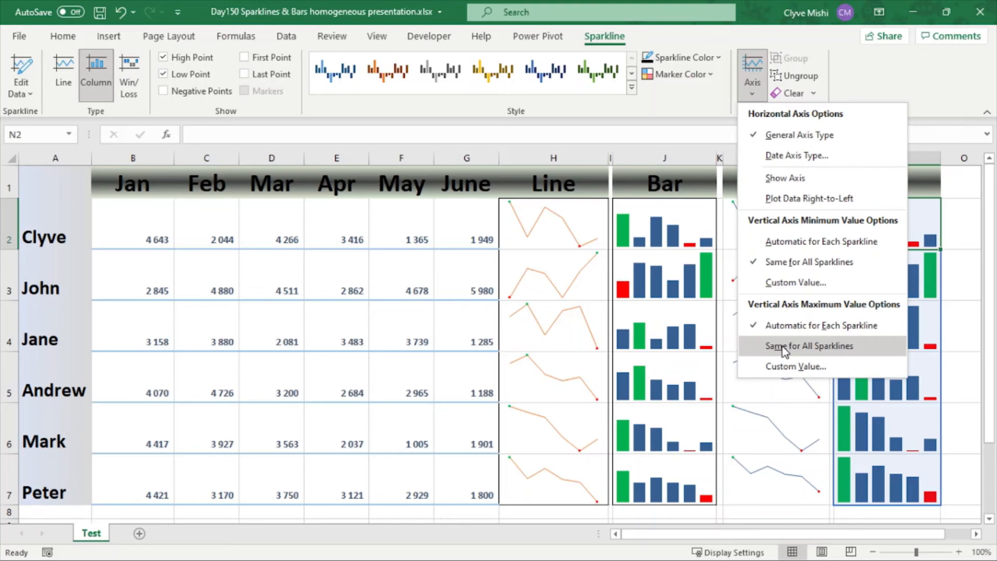
pyautogui.click(810, 346)
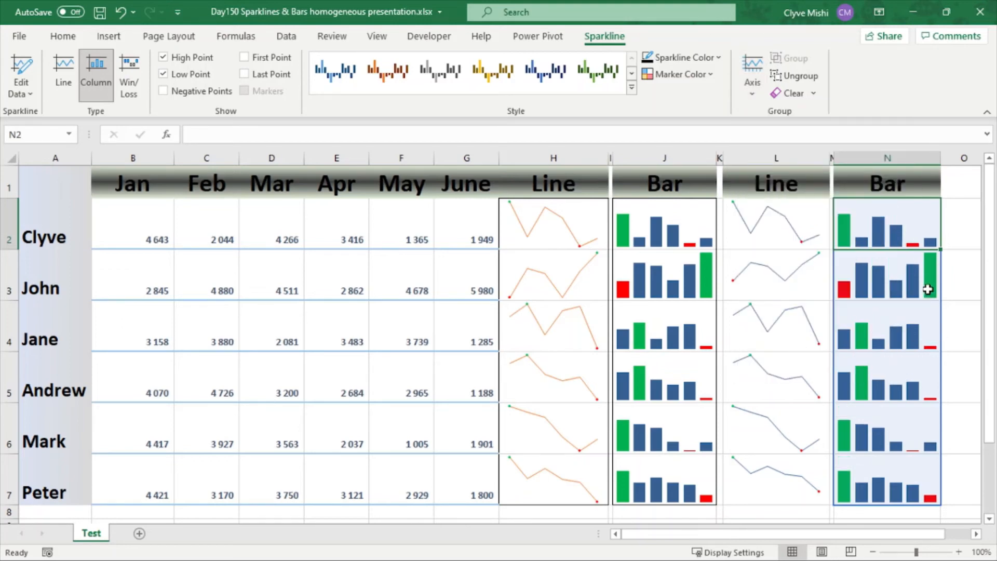
pyautogui.click(887, 275)
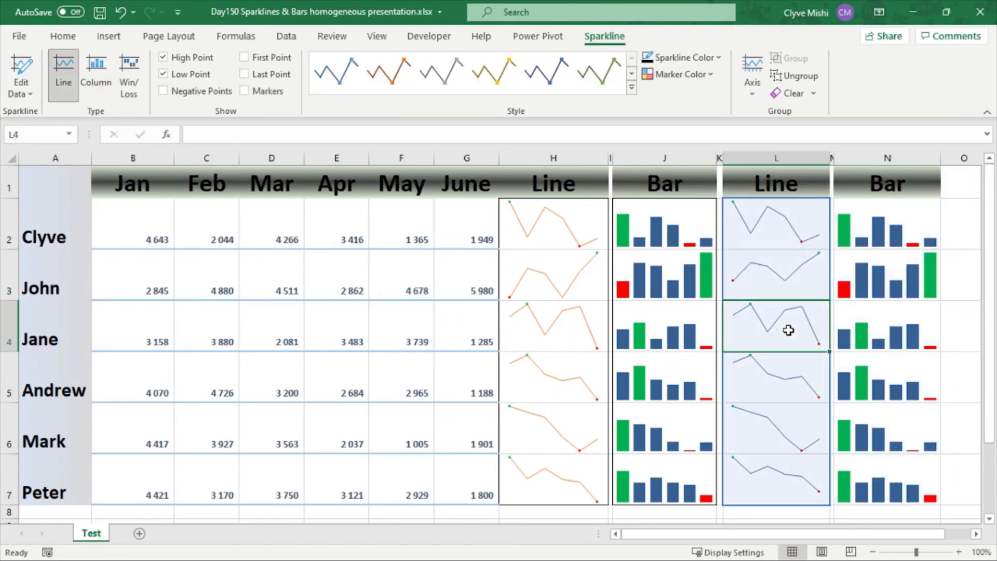
# Set the column L line sparklines' vertical axis maximum to Same for All Sparklines.
pyautogui.click(753, 75)
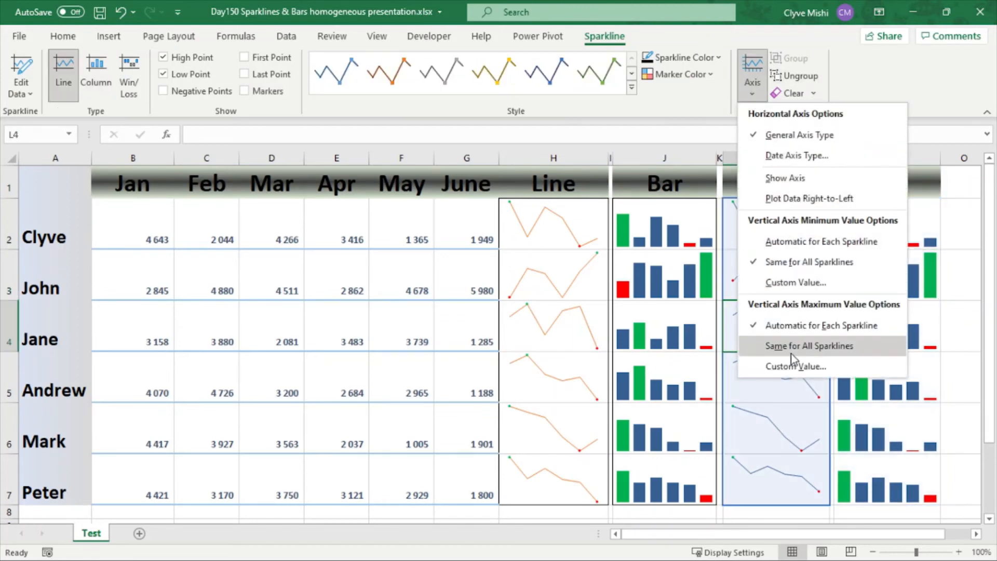
pyautogui.click(809, 346)
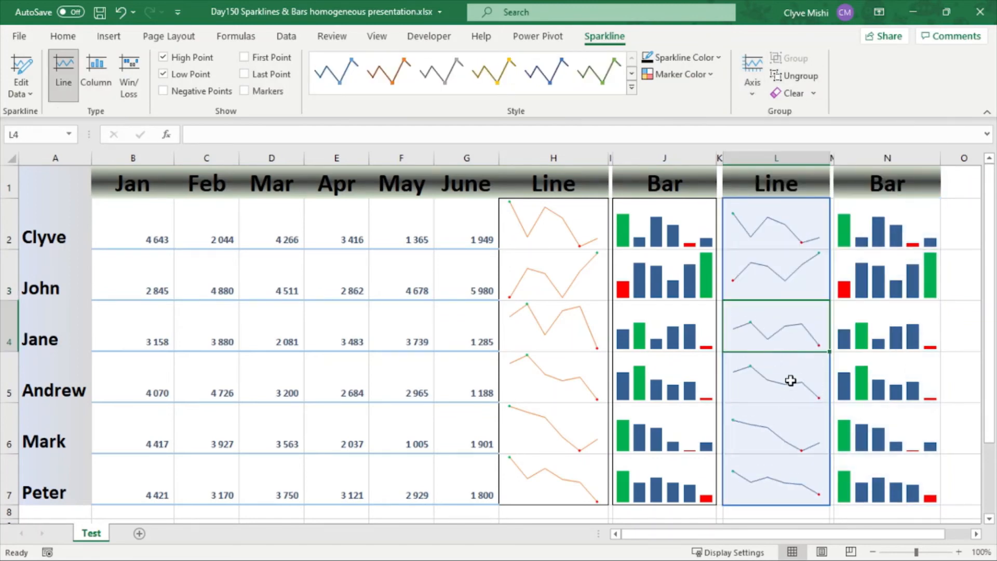
pyautogui.click(776, 430)
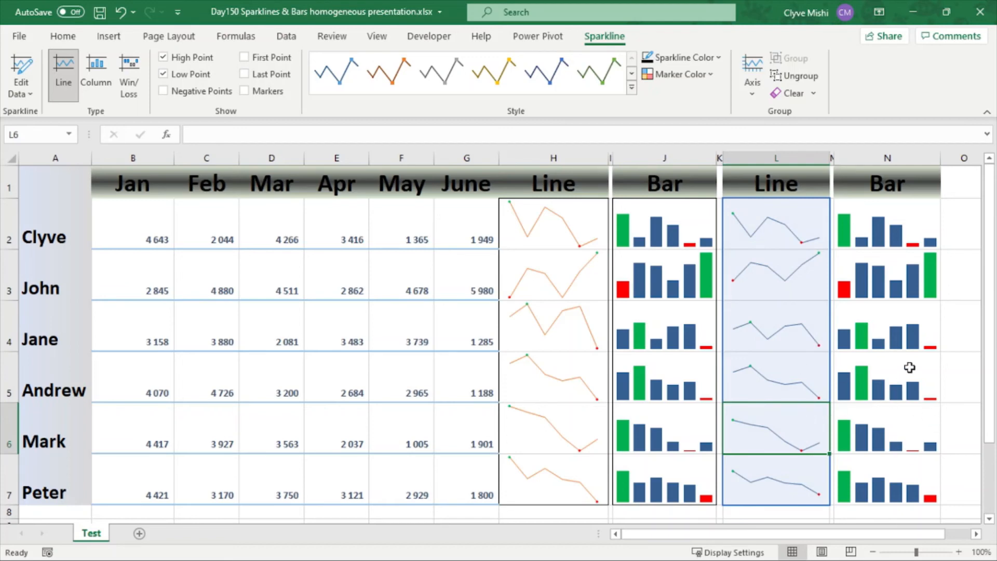
pyautogui.moveTo(856, 476)
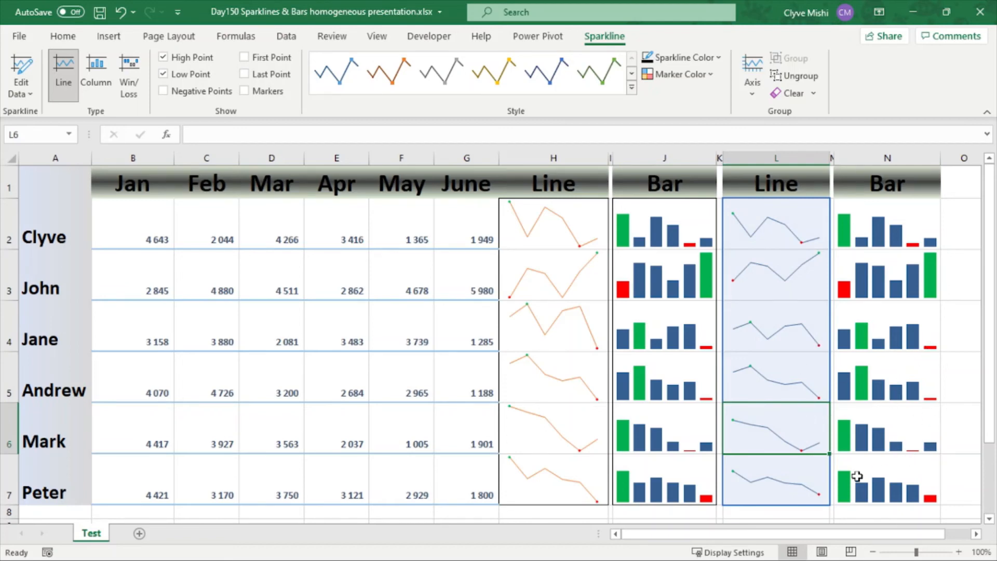
pyautogui.moveTo(810, 382)
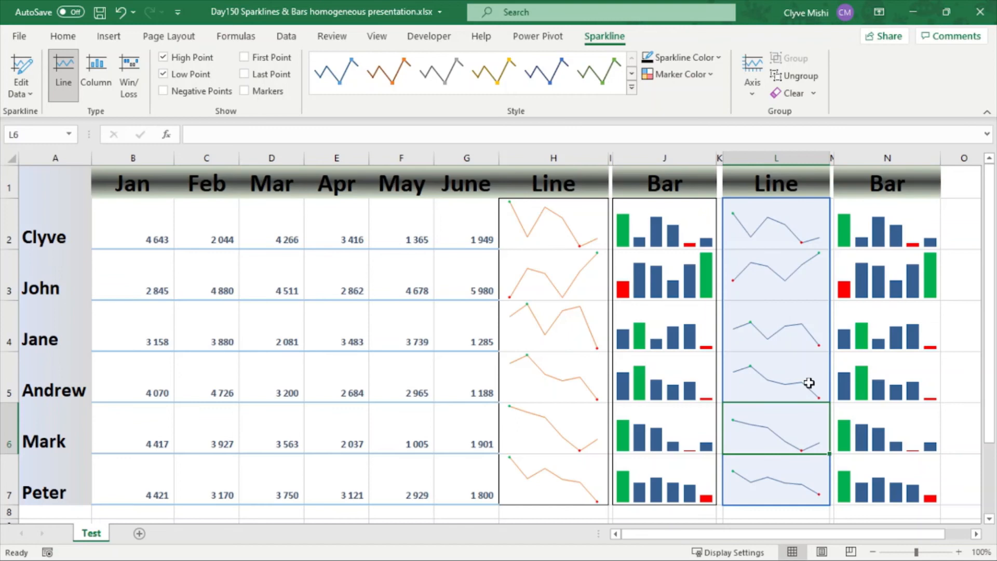
pyautogui.moveTo(783, 365)
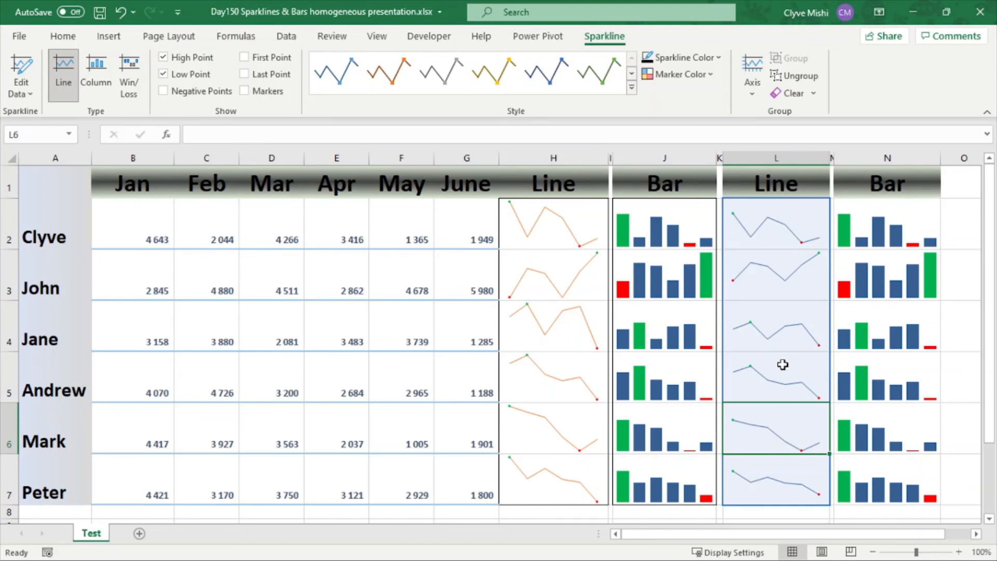
pyautogui.moveTo(827, 265)
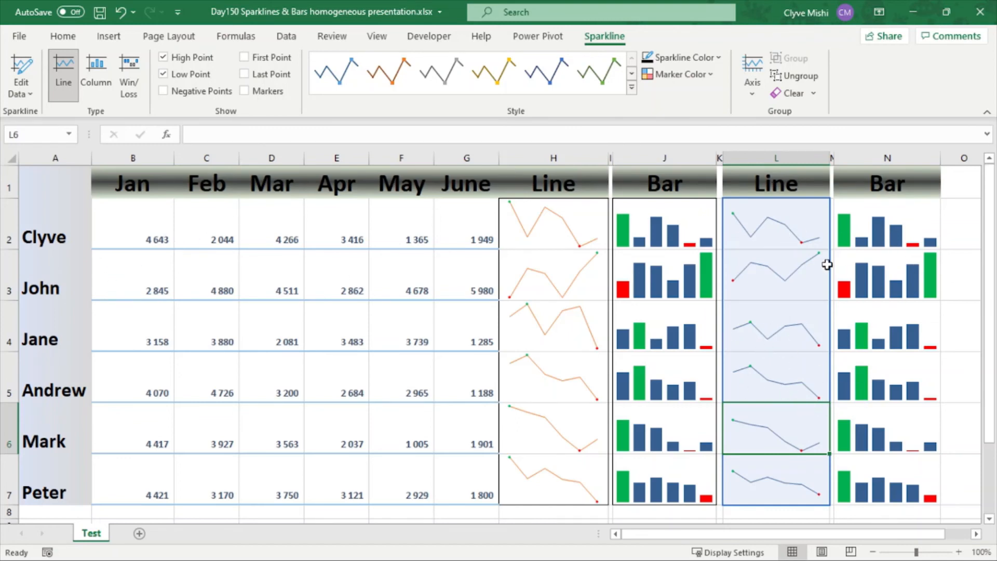
pyautogui.moveTo(930, 258)
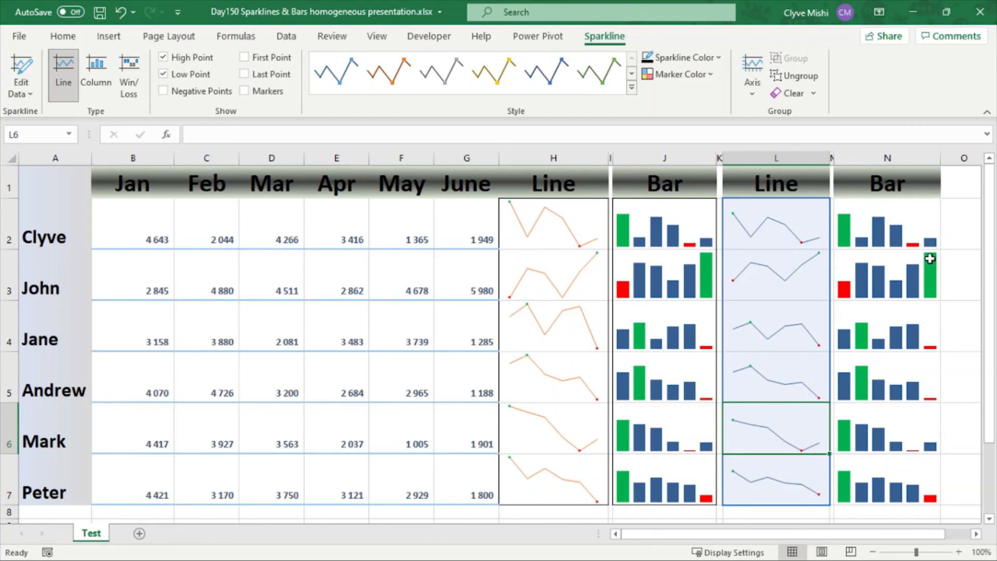
pyautogui.moveTo(801, 260)
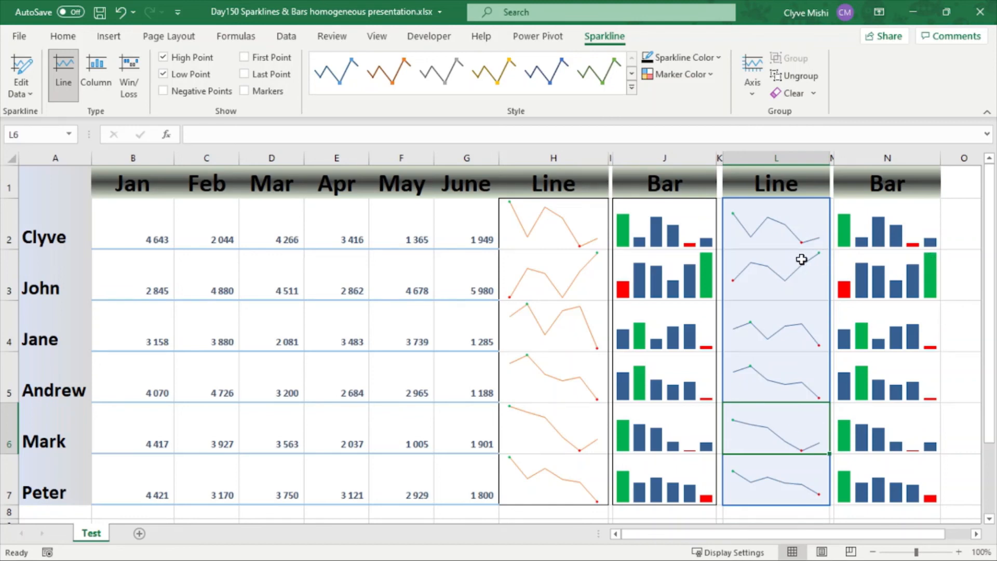
pyautogui.moveTo(793, 260)
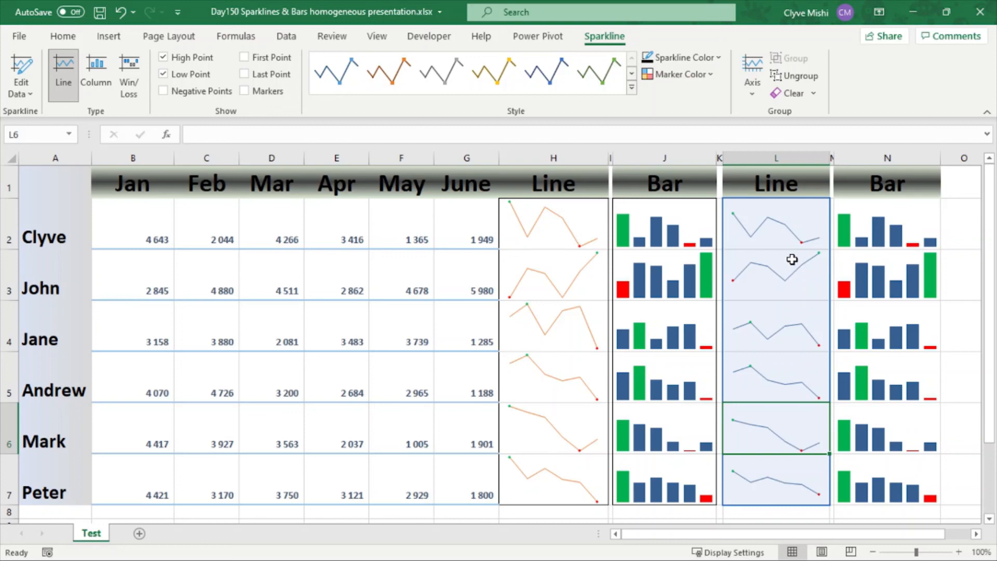